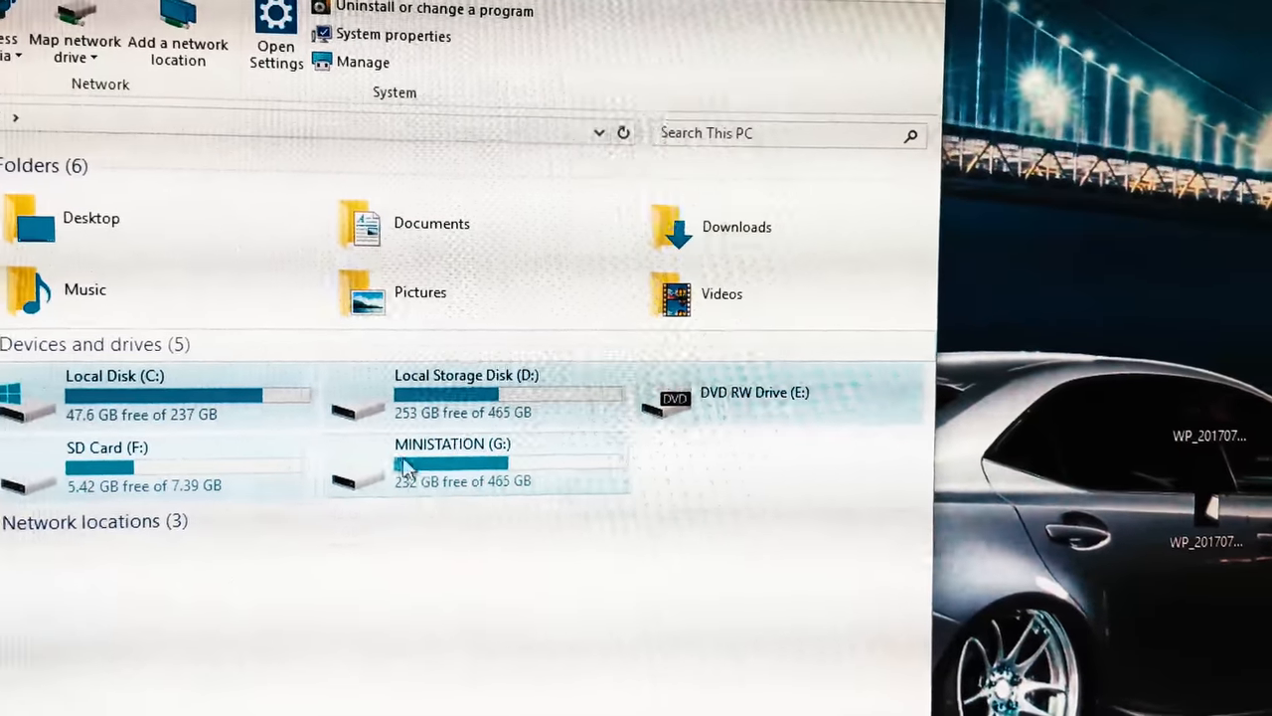
# Step: Open the SD Card (F:) drive so its root contents with the iGO folder are listed
pyautogui.doubleClick(107, 461)
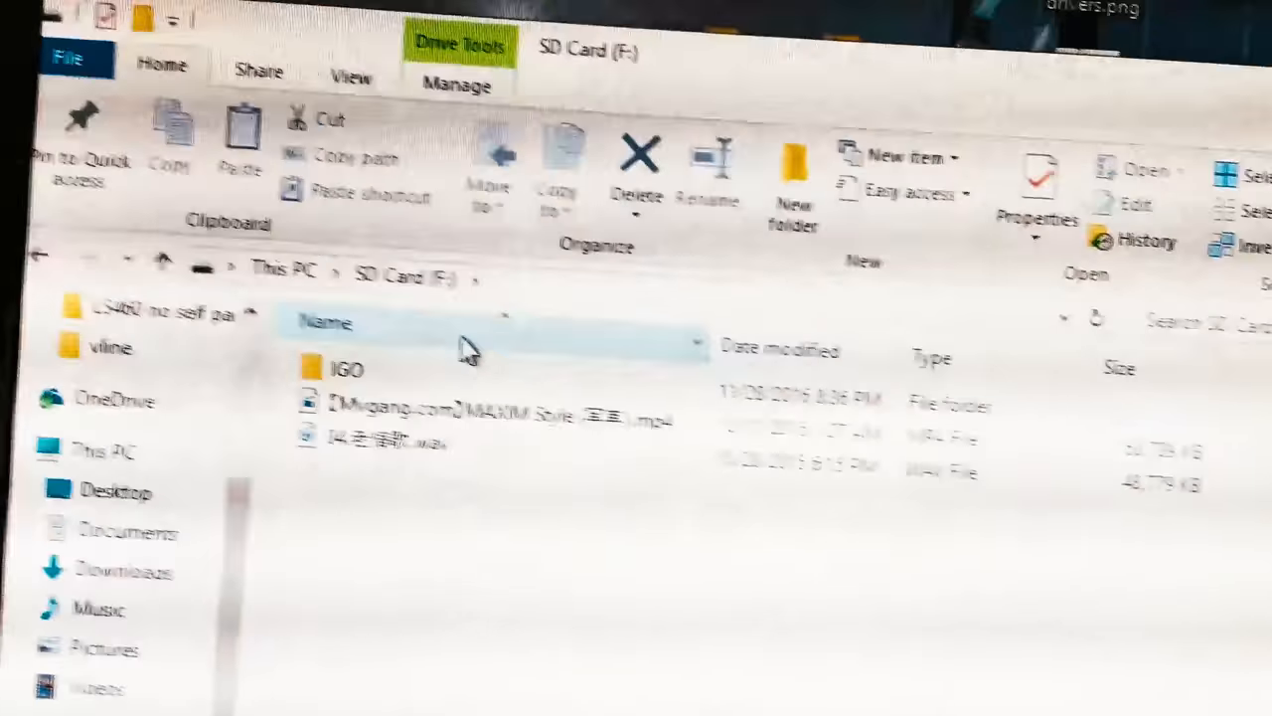
# Step: Open the IGO folder and select data.zip among iGO.apk and sys.txt
pyautogui.doubleClick(346, 368)
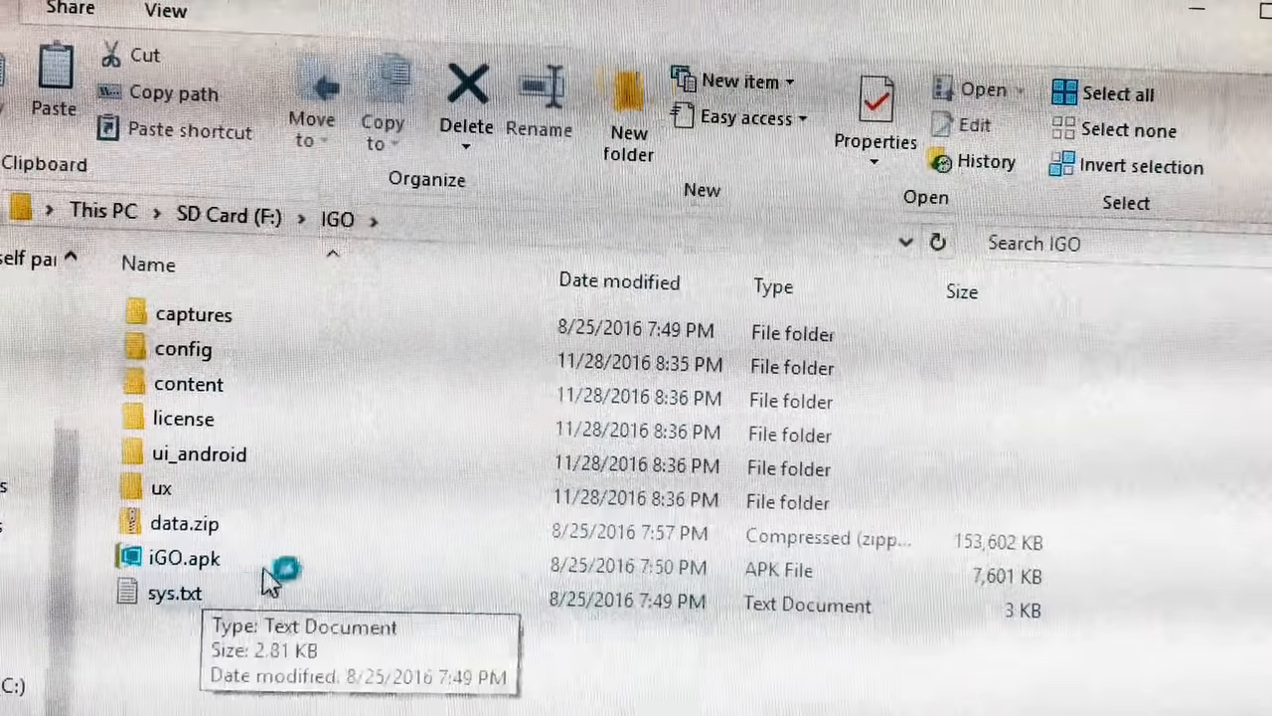
pyautogui.click(183, 523)
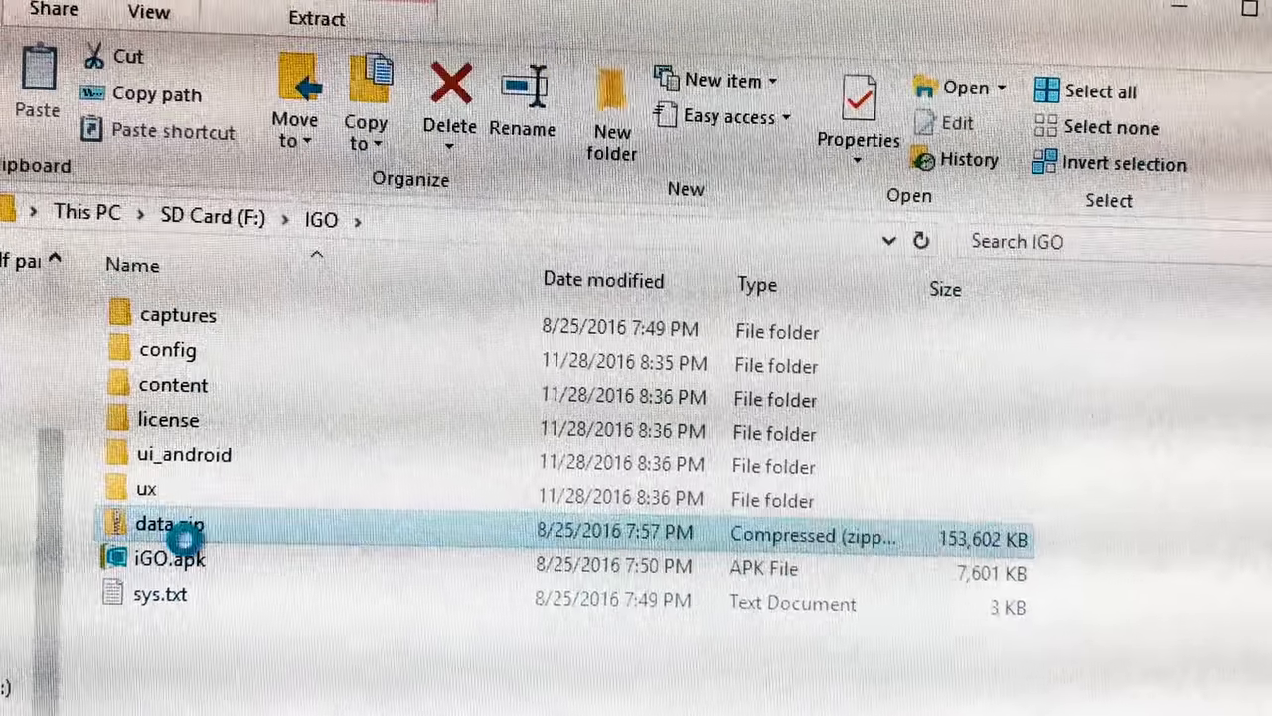